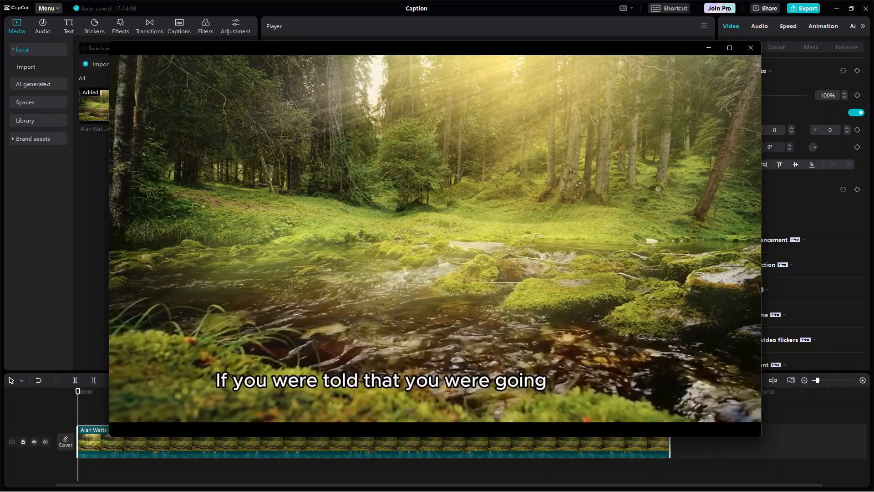
# Play and pause the reference captioned forest clip, then close its preview
pyautogui.click(434, 419)
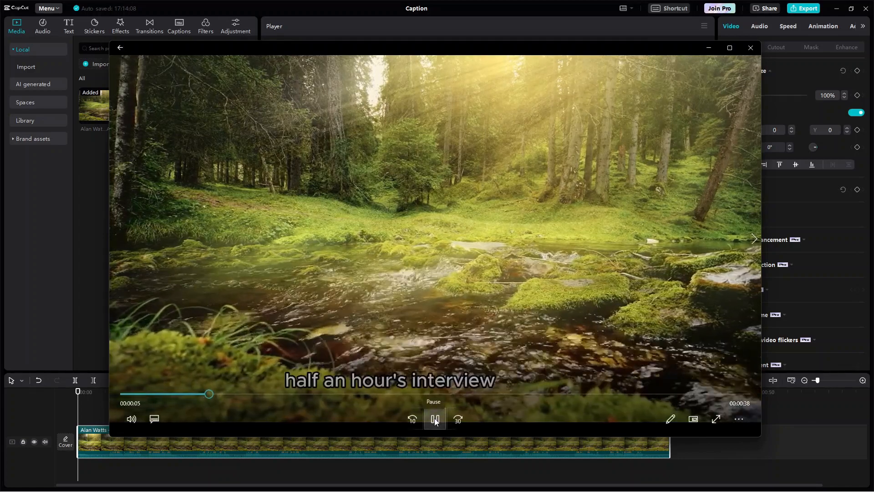
pyautogui.click(434, 418)
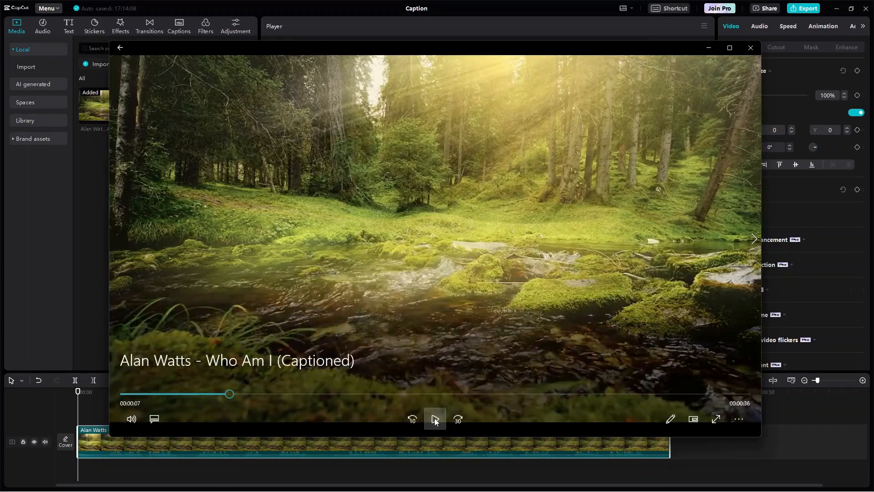
pyautogui.click(435, 419)
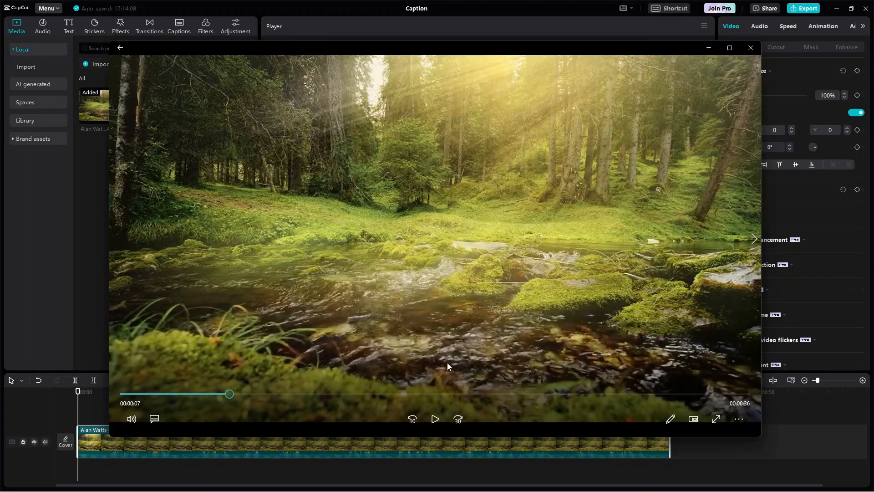
pyautogui.click(751, 47)
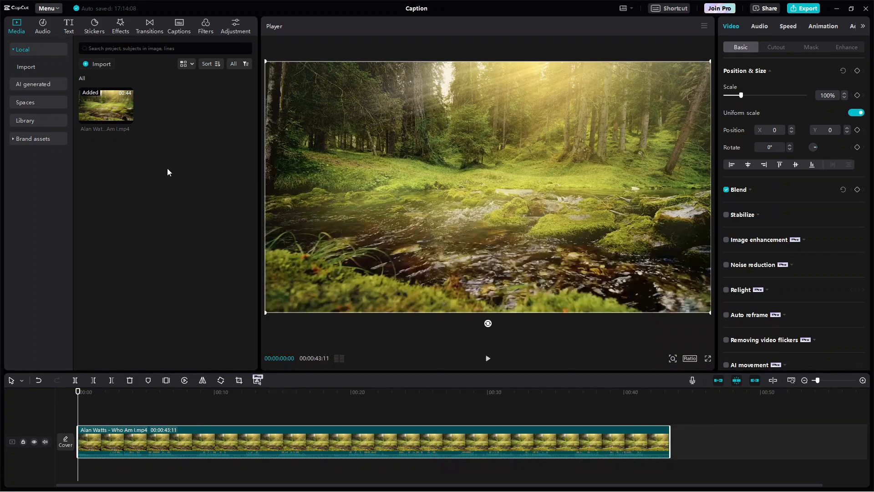
# Generate auto captions from the clip's speech with English as the spoken language
pyautogui.click(179, 25)
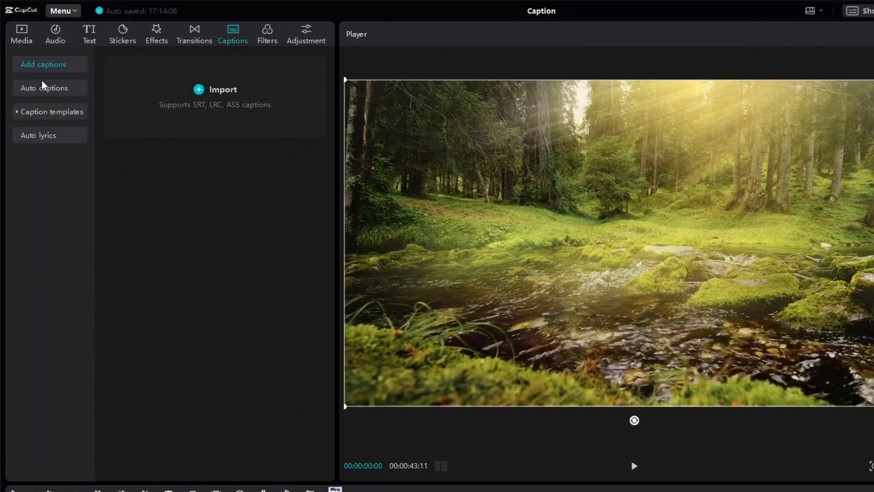
pyautogui.click(43, 87)
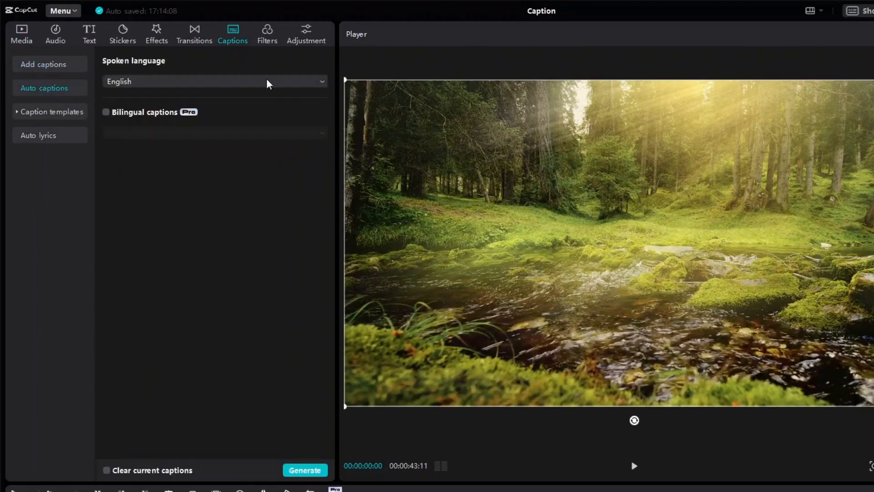
pyautogui.click(213, 81)
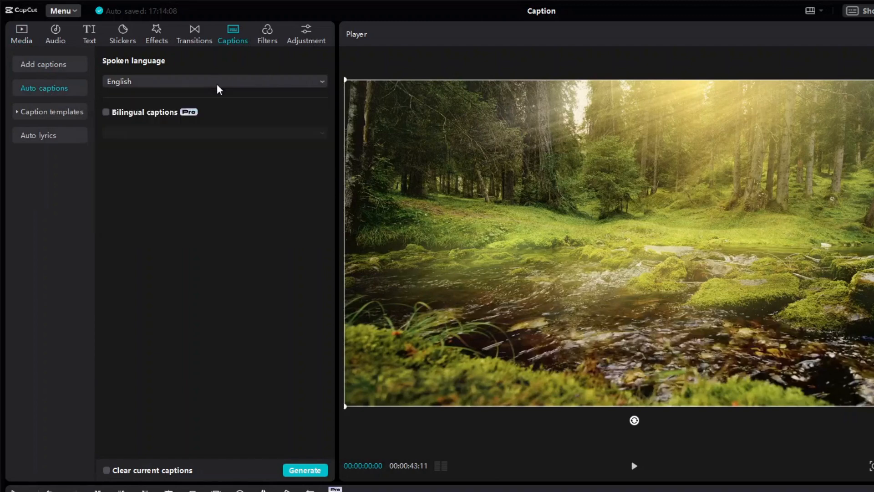
pyautogui.click(304, 470)
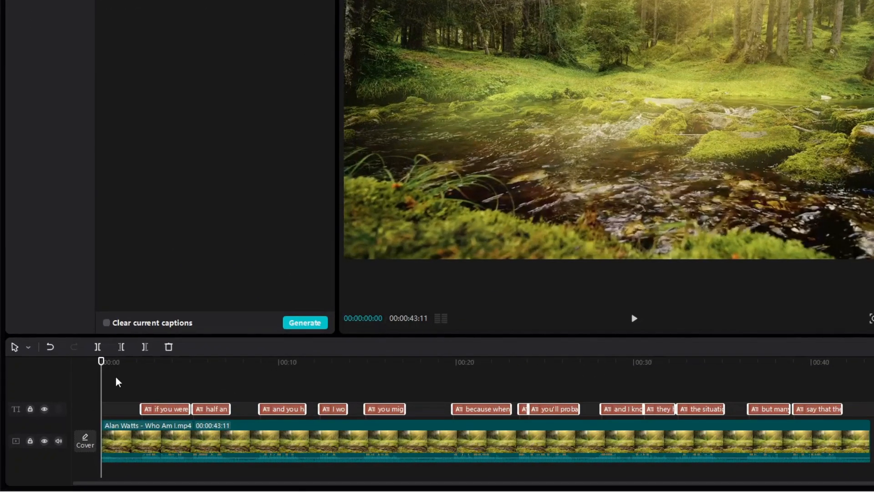
pyautogui.click(214, 362)
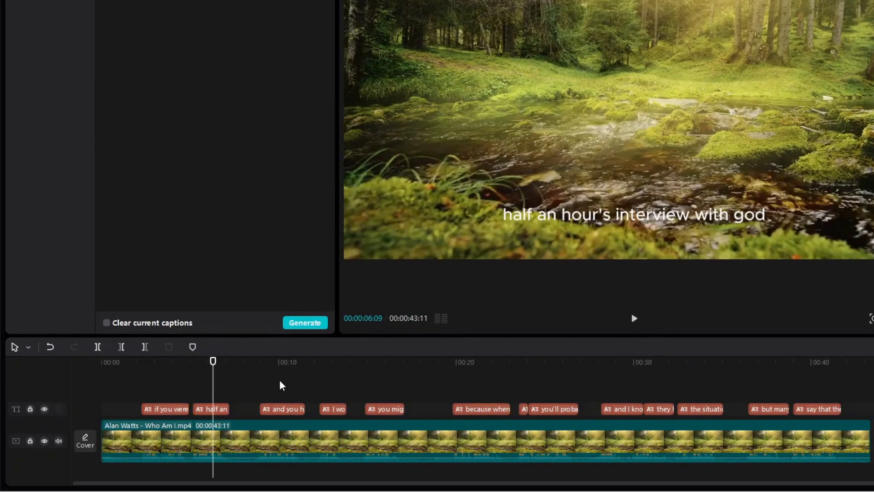
pyautogui.click(380, 362)
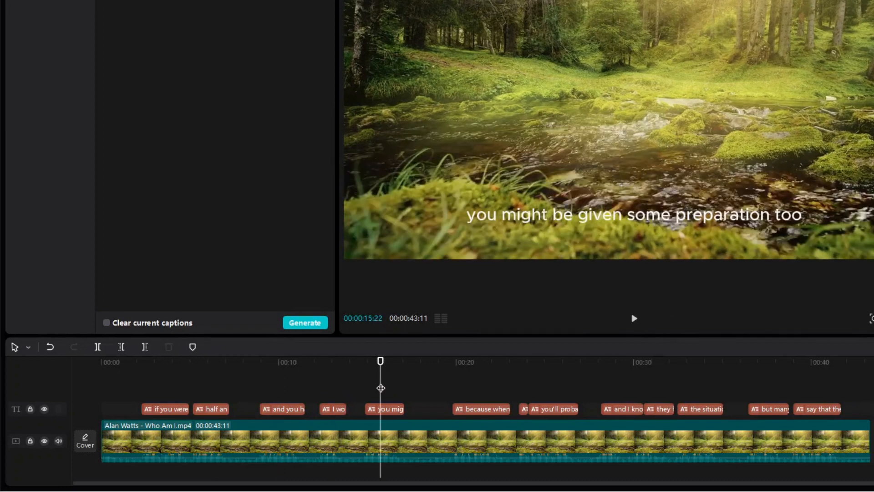
pyautogui.moveTo(140, 376)
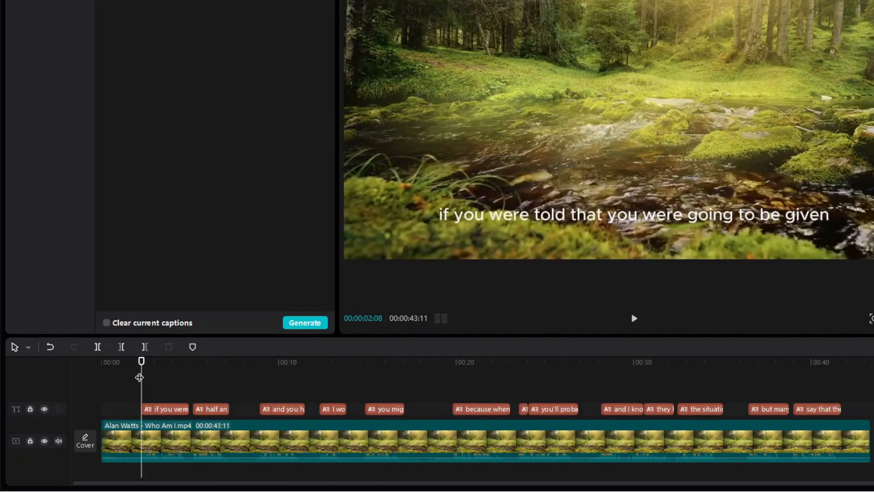
pyautogui.click(633, 319)
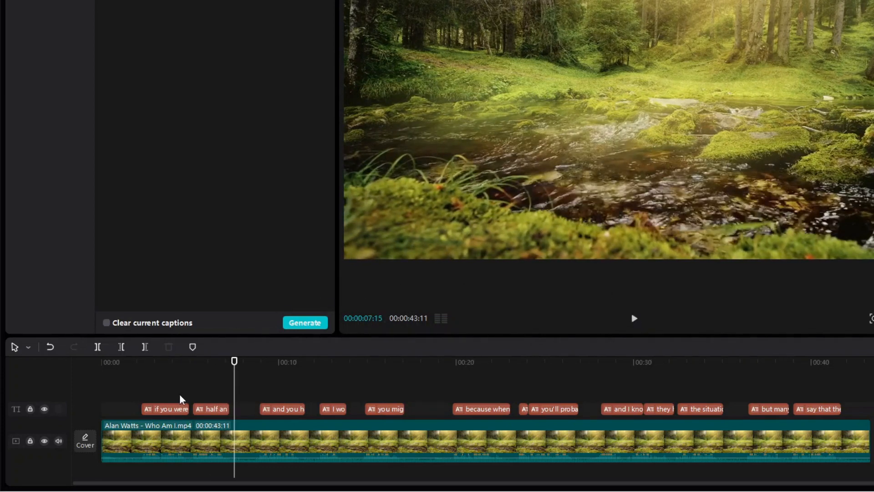
pyautogui.click(165, 408)
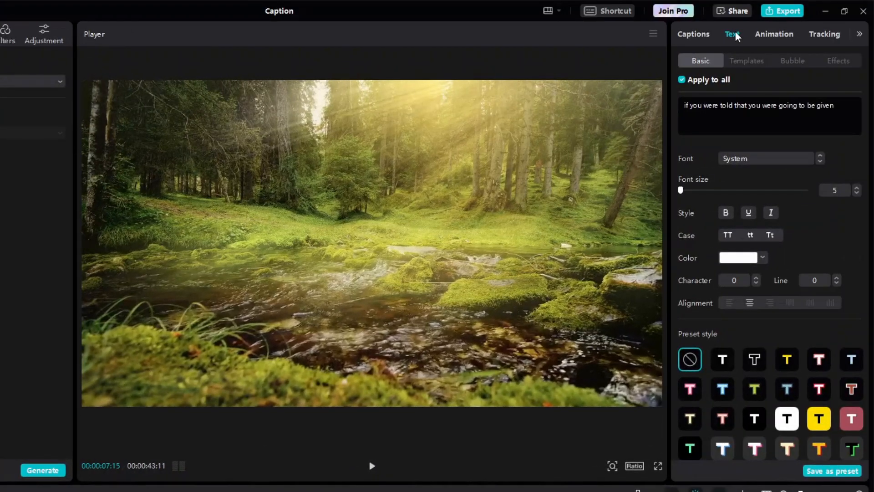
pyautogui.moveTo(797, 103)
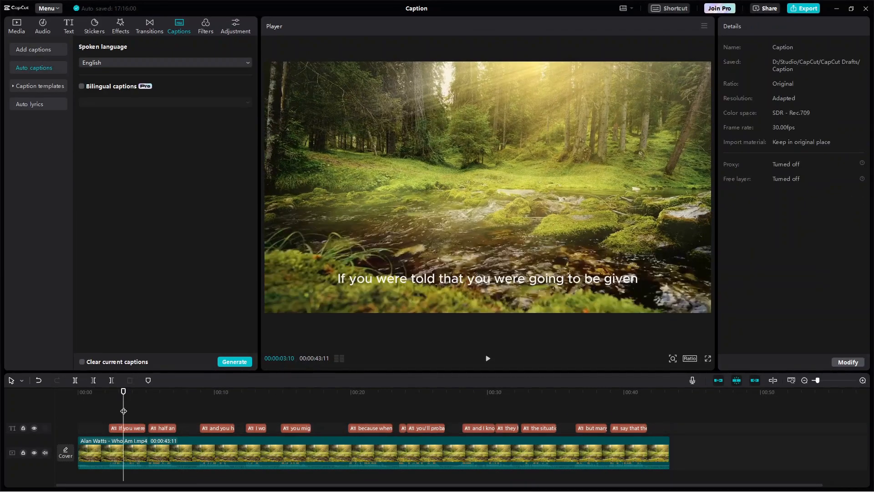
# Add punctuation after 'god' in the 'half an hour's interview with god' caption
pyautogui.click(162, 428)
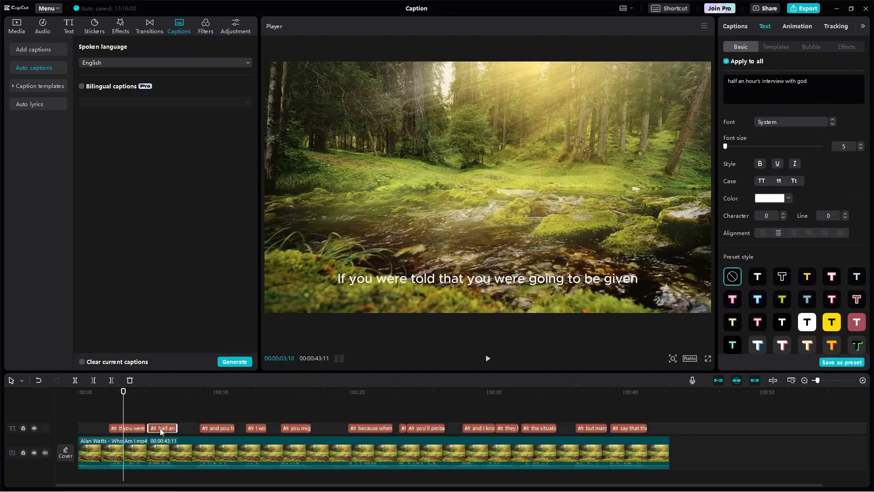
pyautogui.click(808, 81)
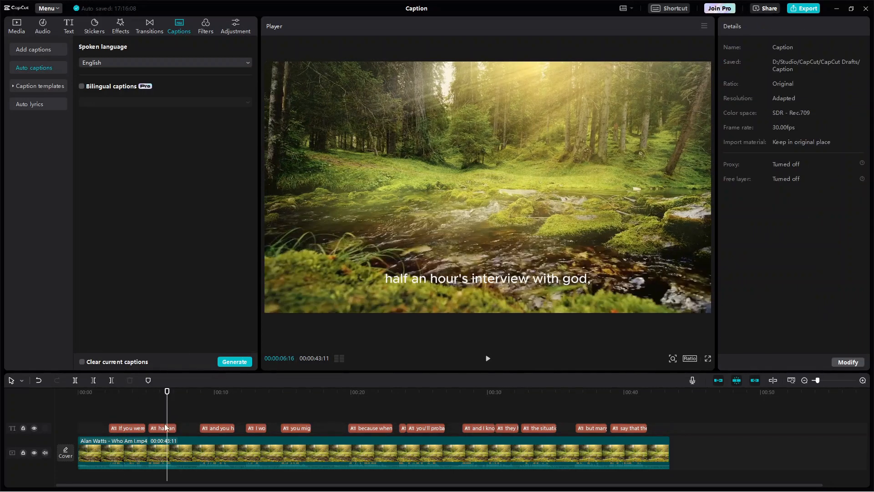
pyautogui.click(162, 428)
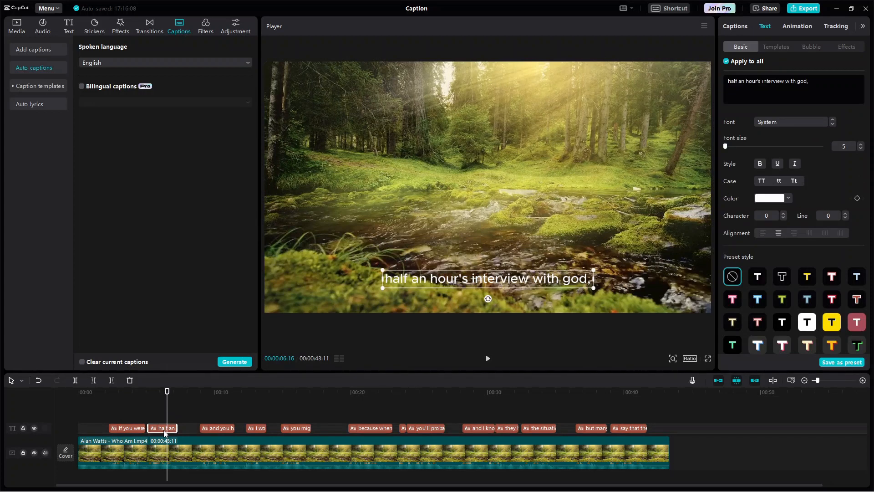
pyautogui.moveTo(845, 185)
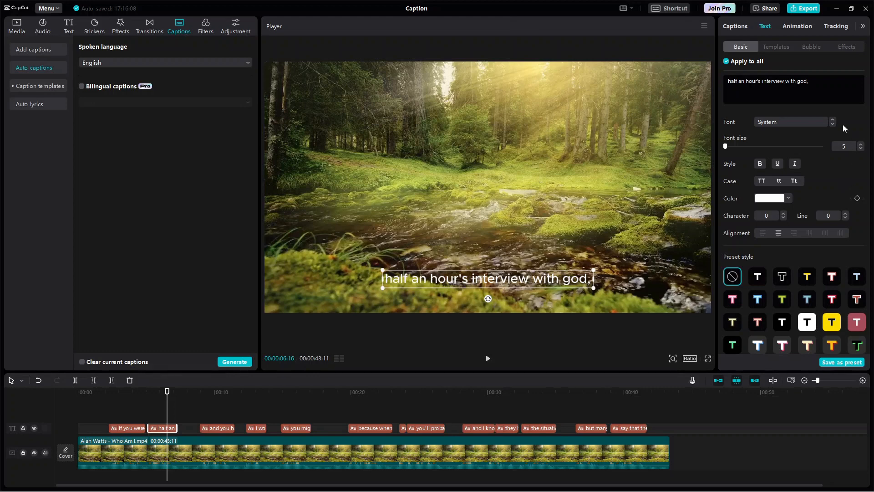
# Apply the white outlined preset text style to all captions
pyautogui.scroll(-3)
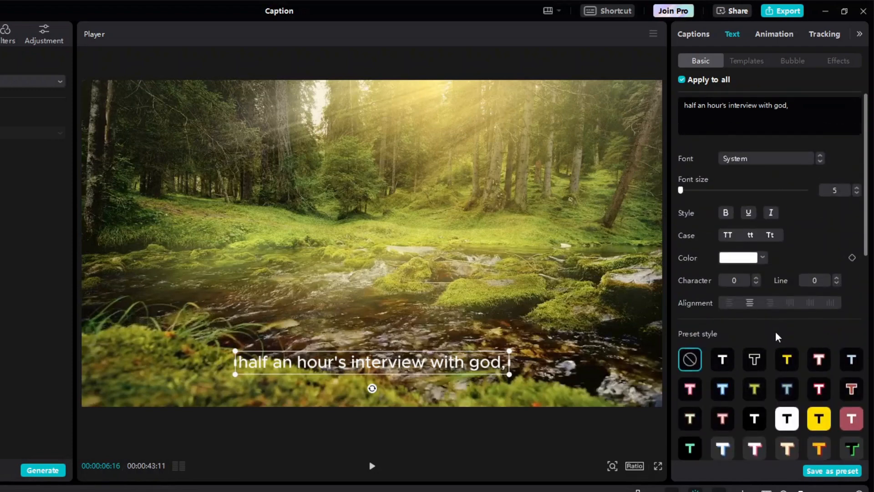
pyautogui.click(722, 359)
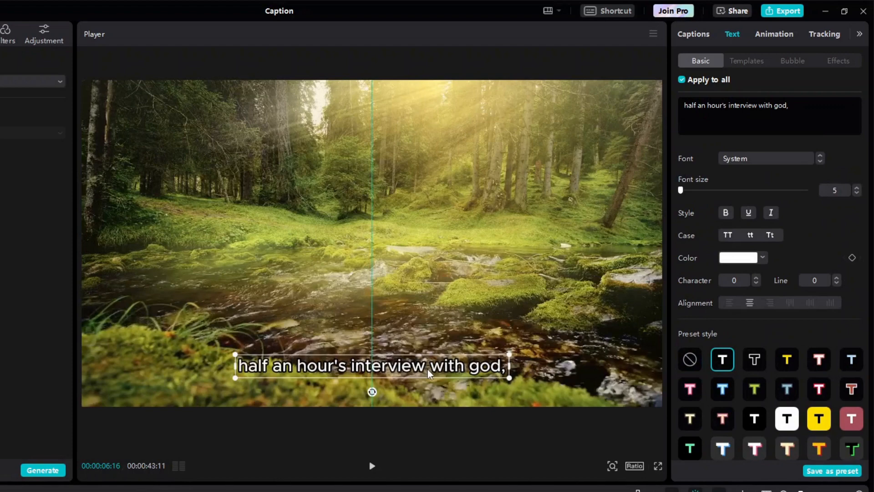
pyautogui.scroll(-3)
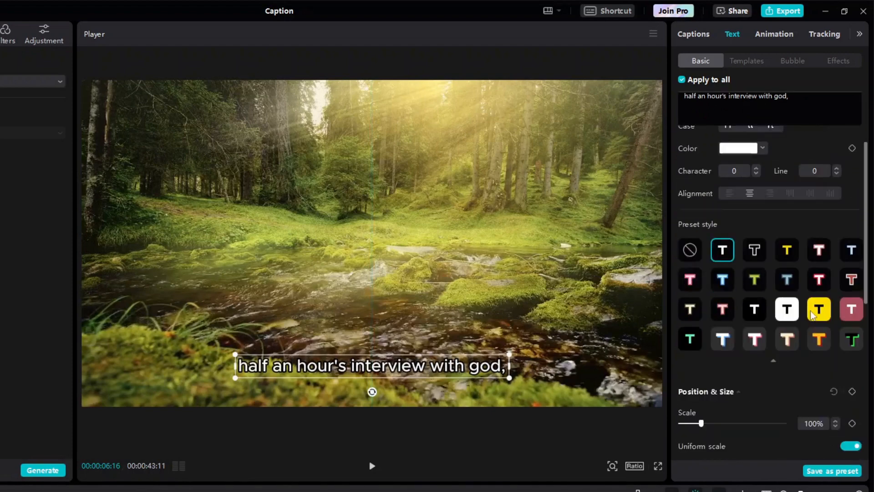
pyautogui.scroll(-3)
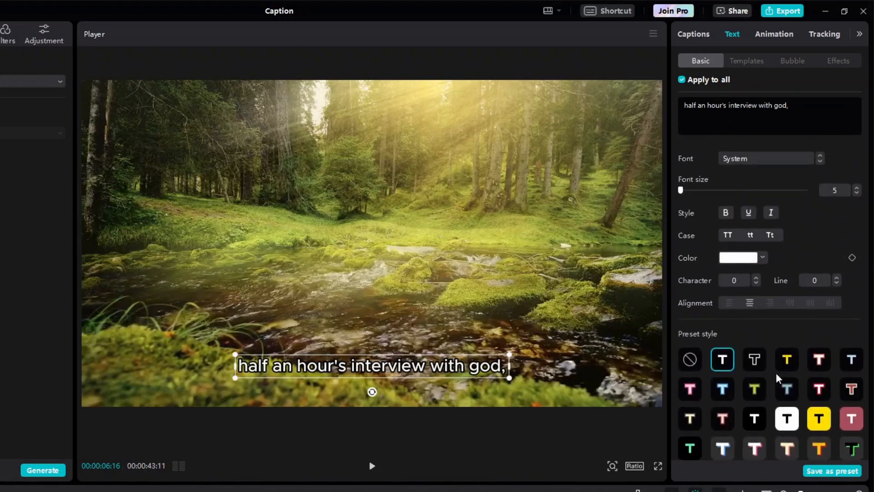
pyautogui.moveTo(774, 93)
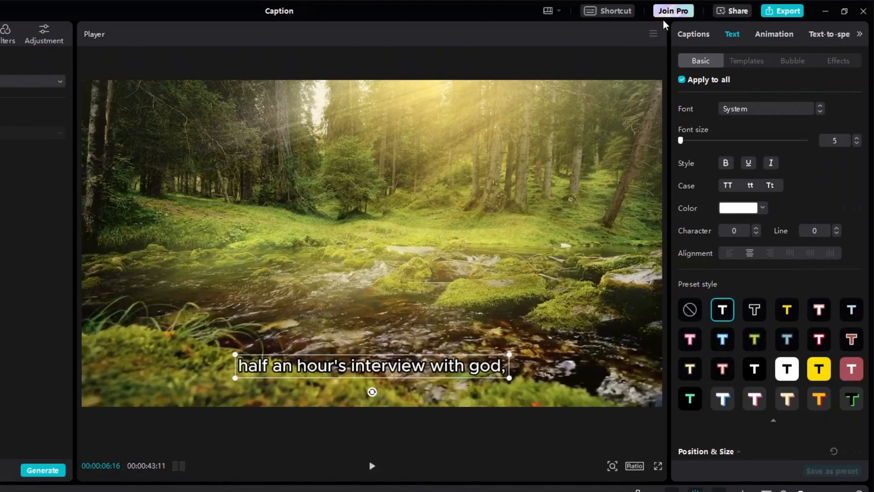
# Show the Animation panel's Captions animations for the selected caption
pyautogui.click(774, 34)
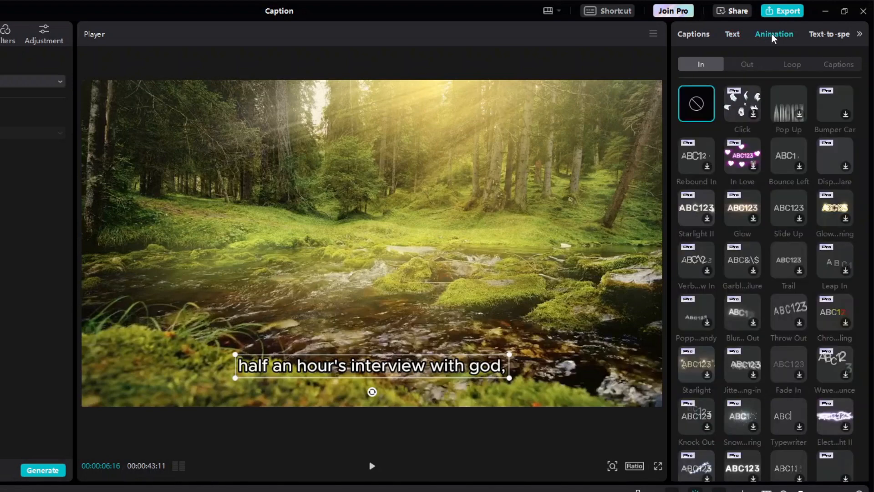
pyautogui.moveTo(843, 74)
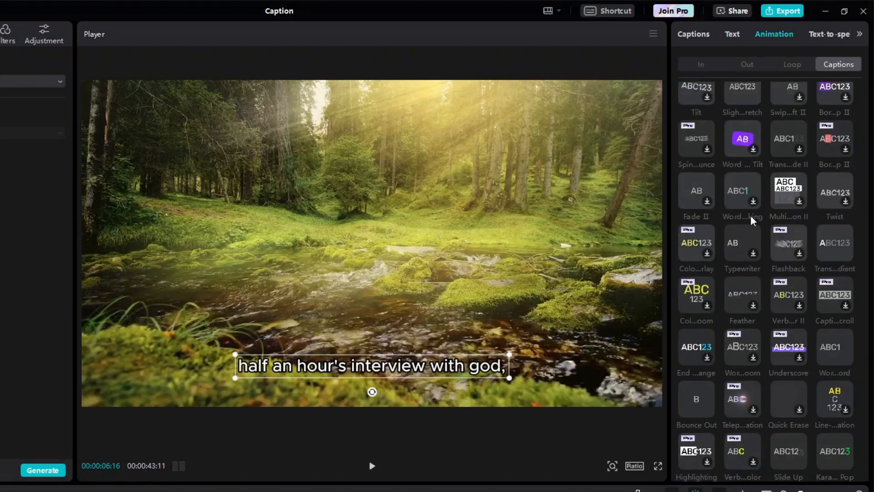
pyautogui.moveTo(809, 278)
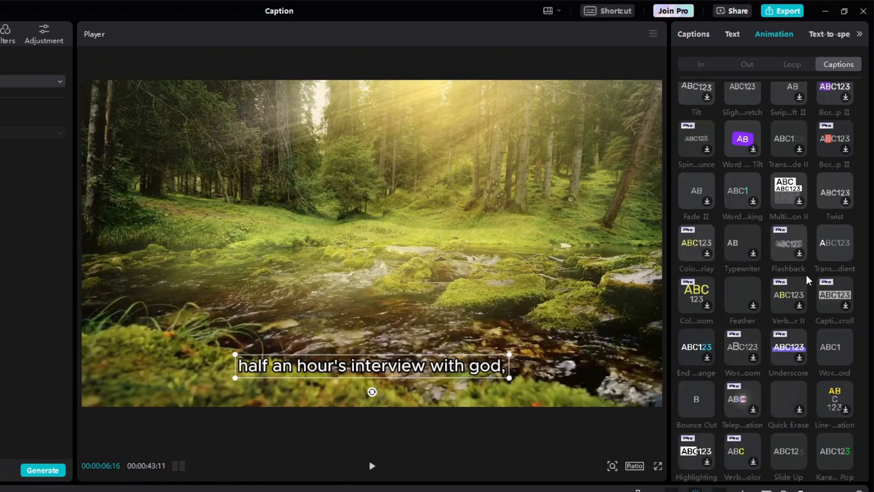